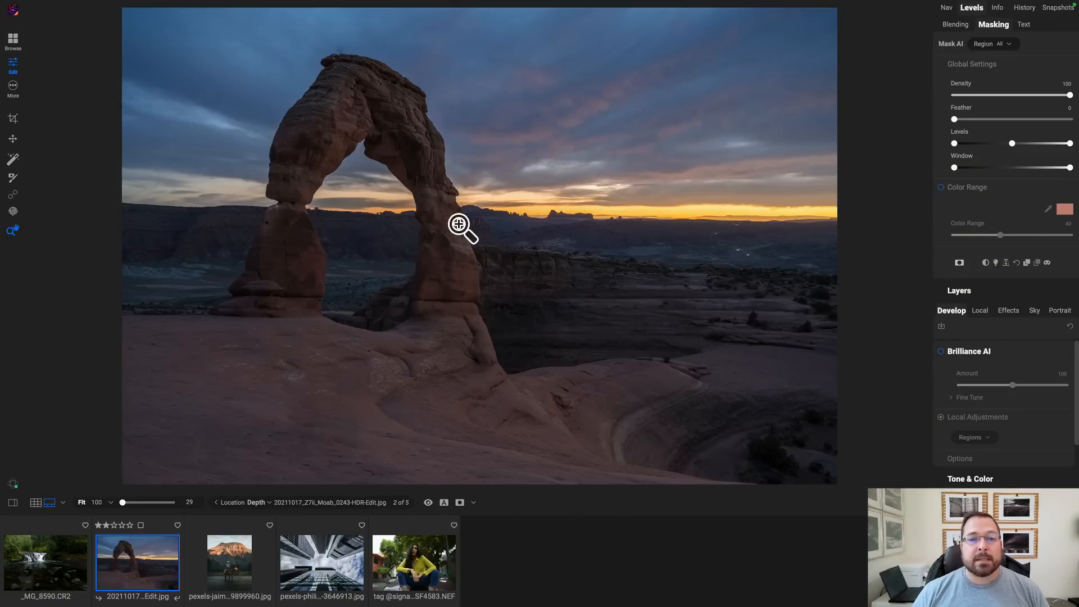
{"action": "mouse_move", "coordinate": [191, 379]}
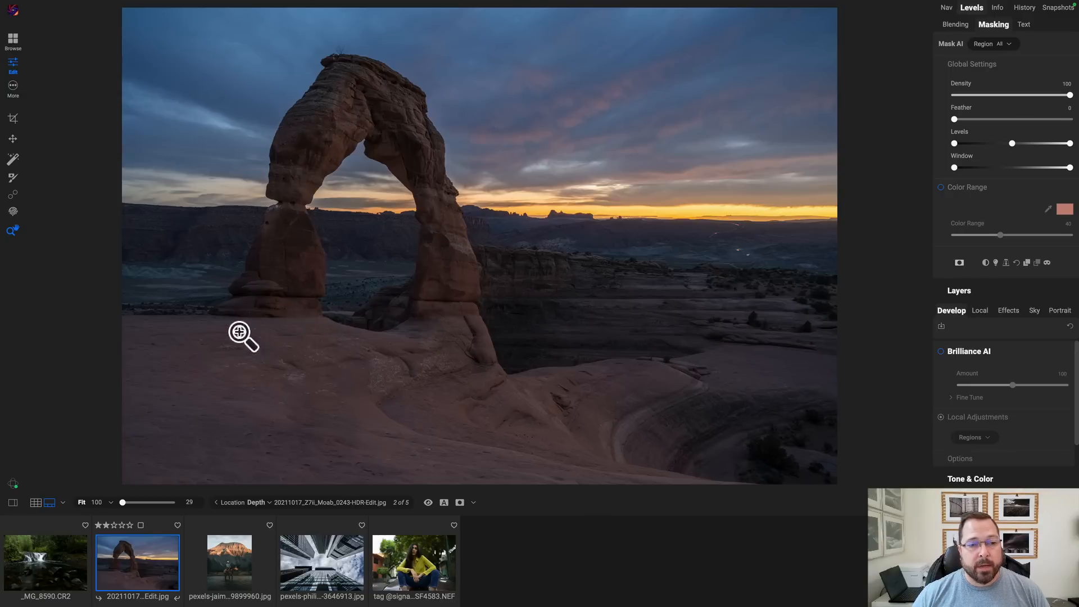
{"action": "mouse_move", "coordinate": [460, 47]}
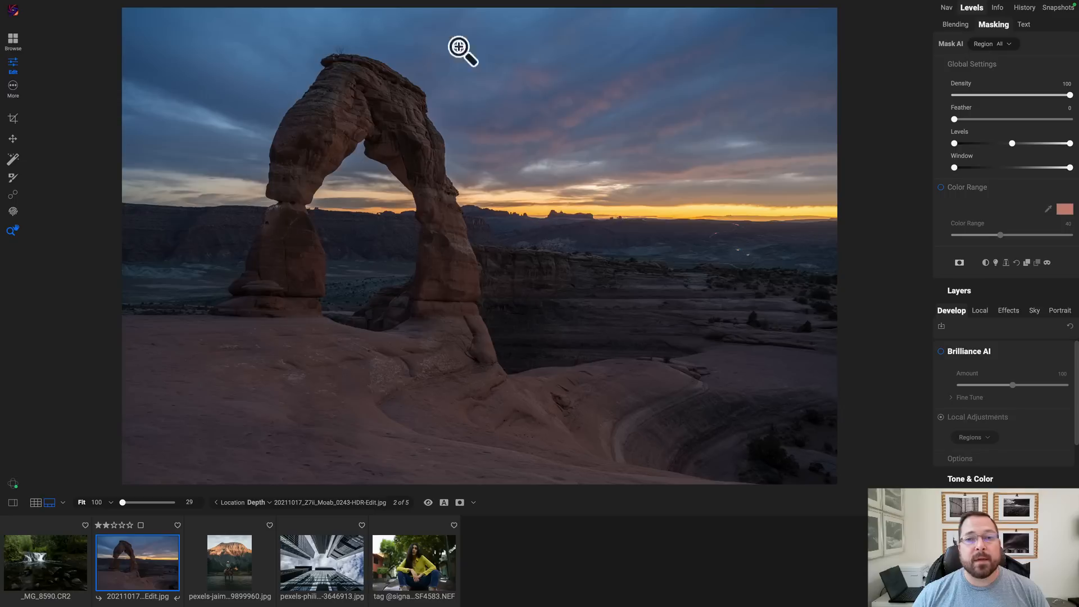
{"action": "mouse_move", "coordinate": [743, 323]}
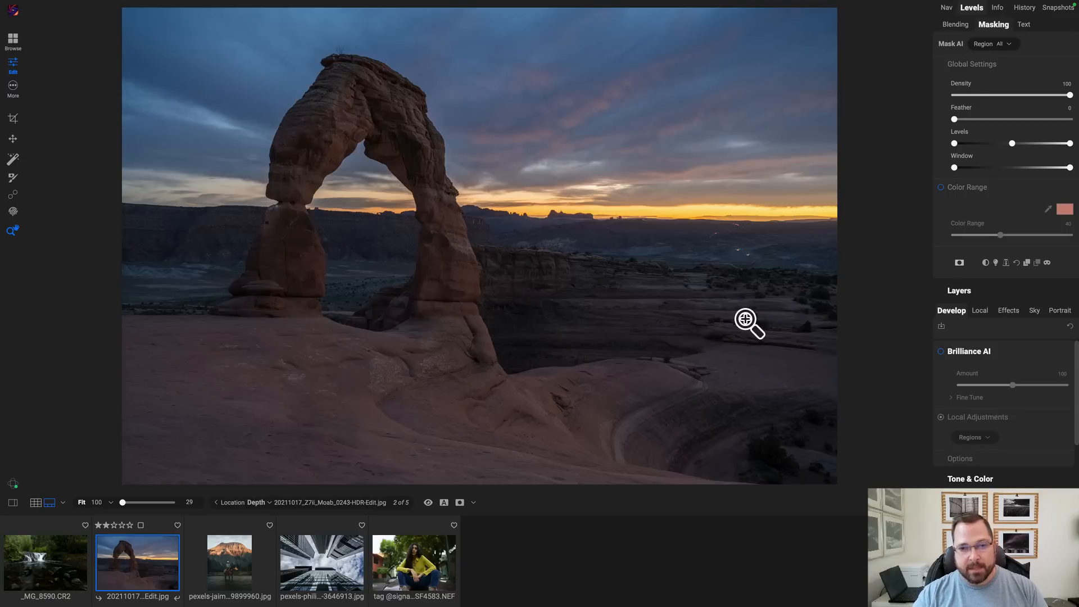
{"action": "mouse_move", "coordinate": [294, 208]}
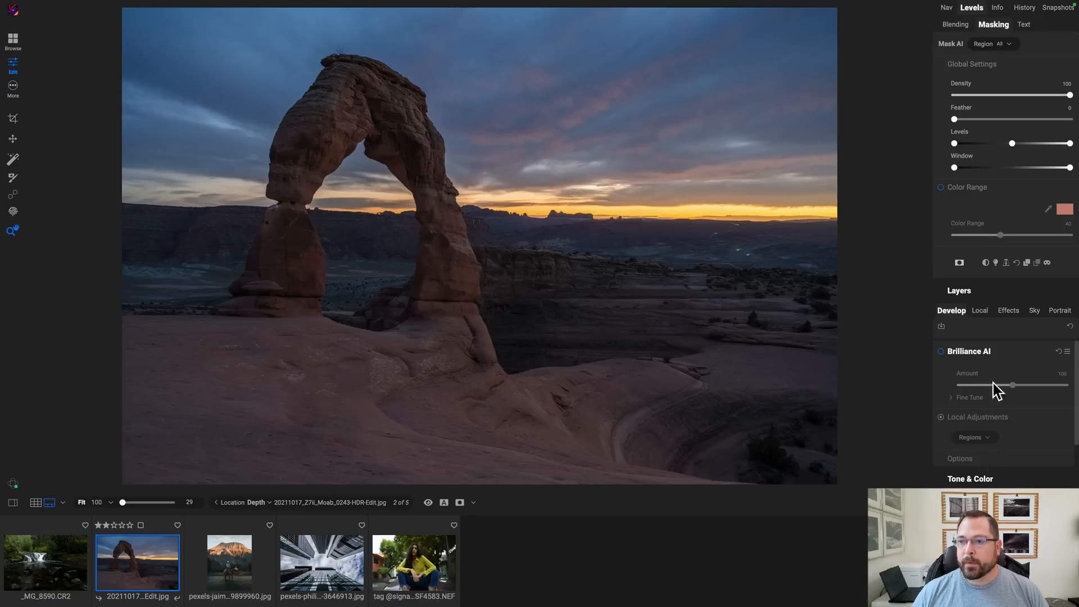
Step: Add a new local adjustment layer to the arch photo from the Local panel
{"action": "left_click", "coordinate": [979, 310]}
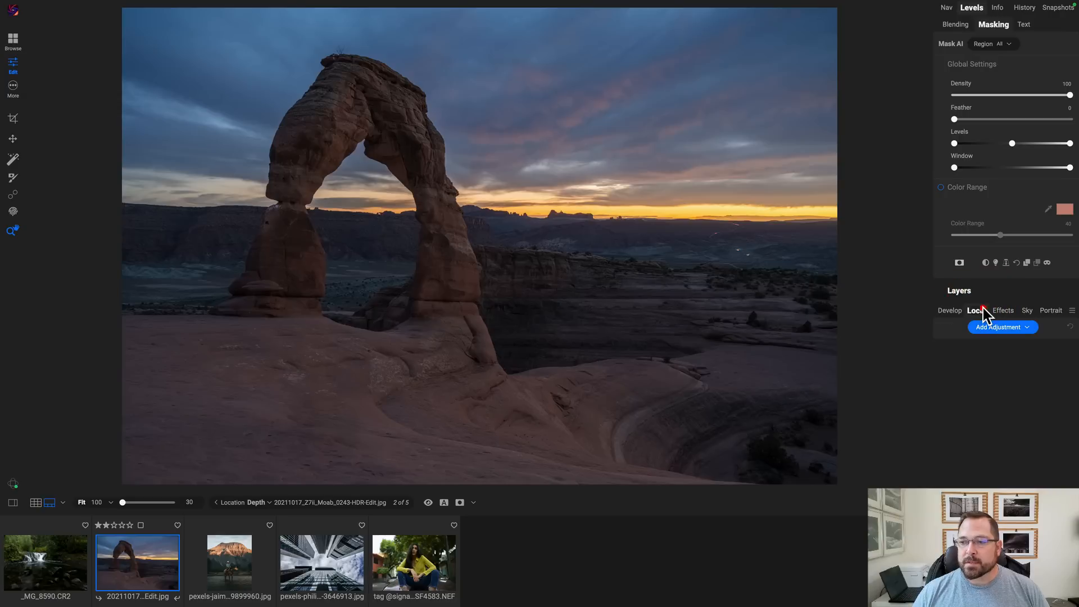
{"action": "left_click", "coordinate": [998, 327]}
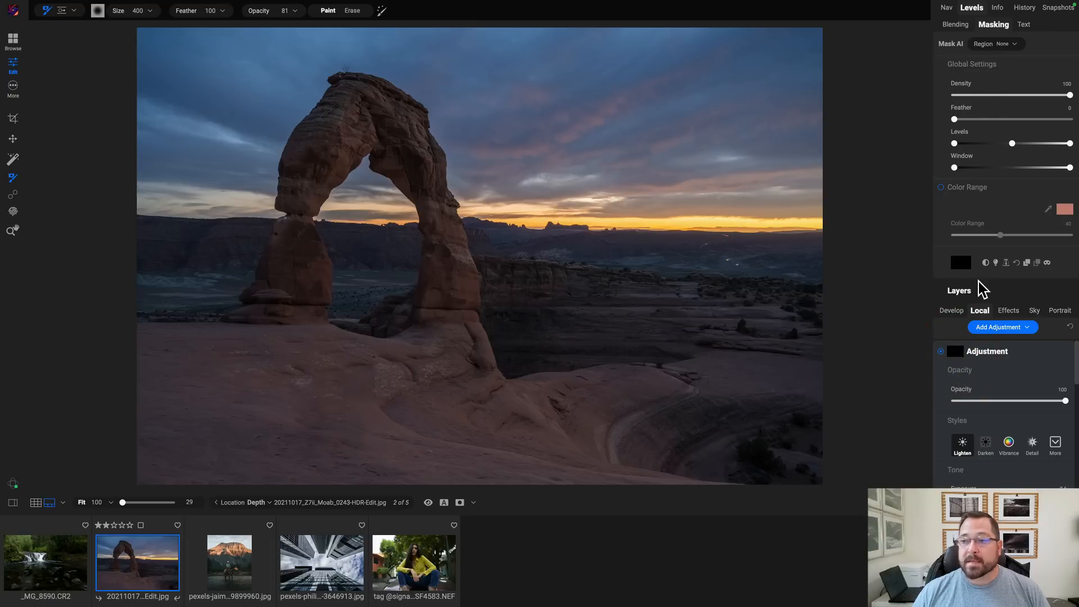
{"action": "mouse_move", "coordinate": [1009, 268]}
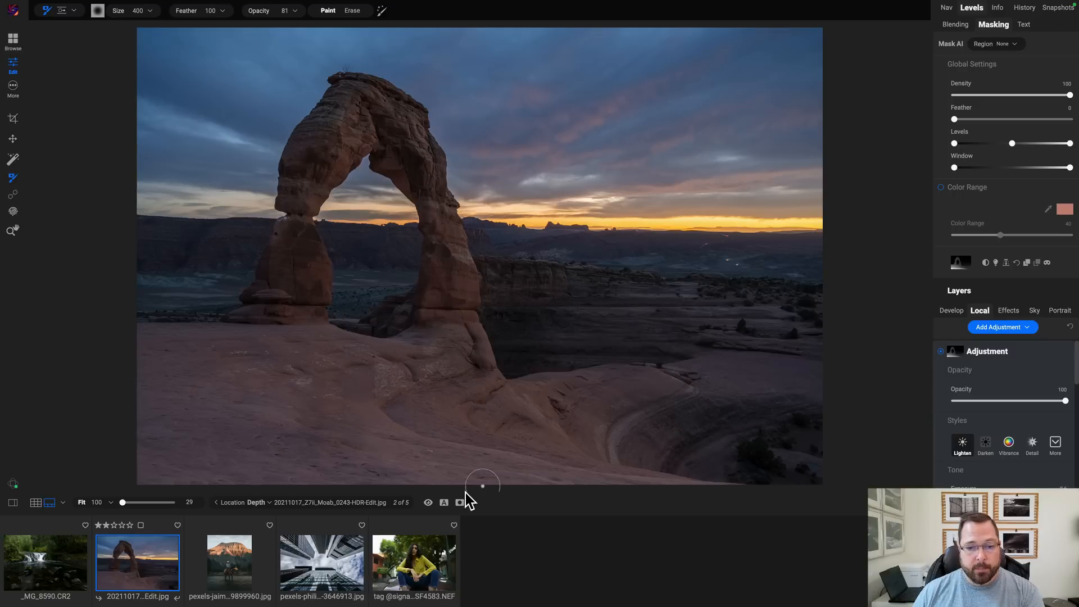
{"action": "left_click", "coordinate": [460, 502]}
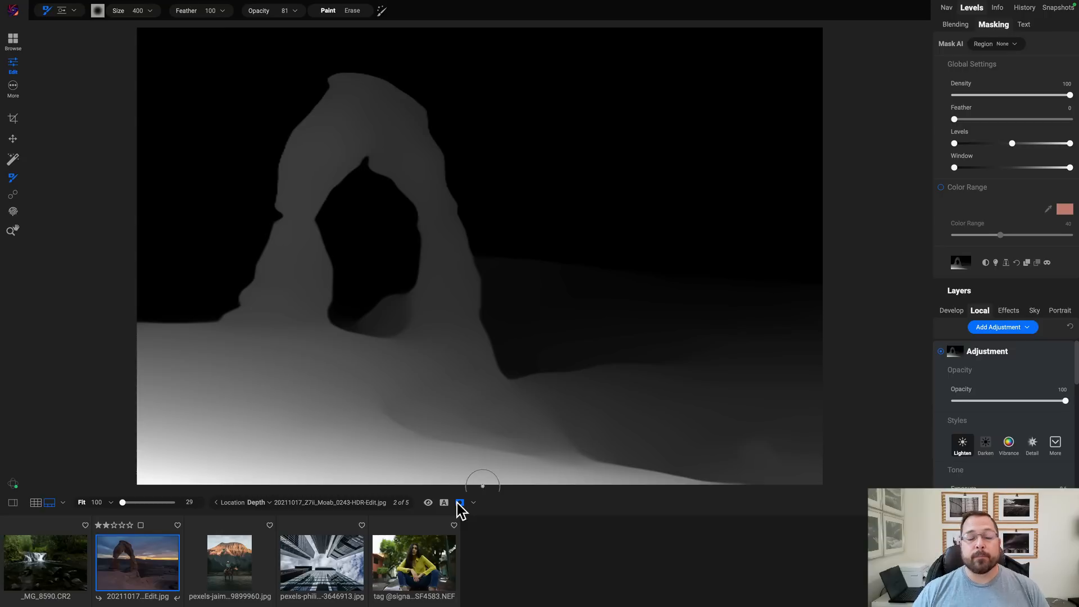
{"action": "mouse_move", "coordinate": [369, 472]}
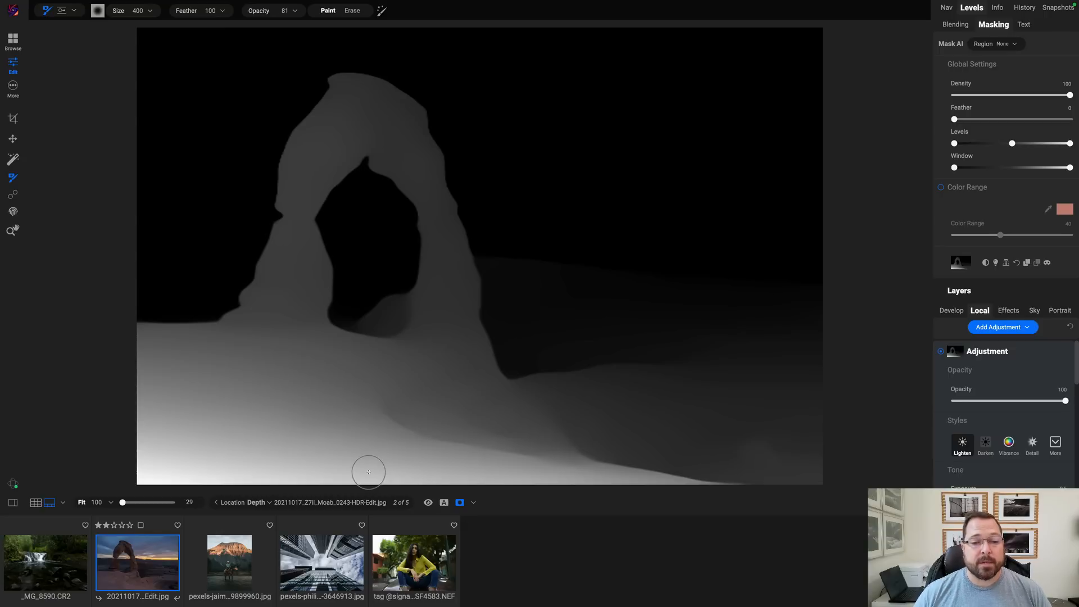
{"action": "mouse_move", "coordinate": [577, 155]}
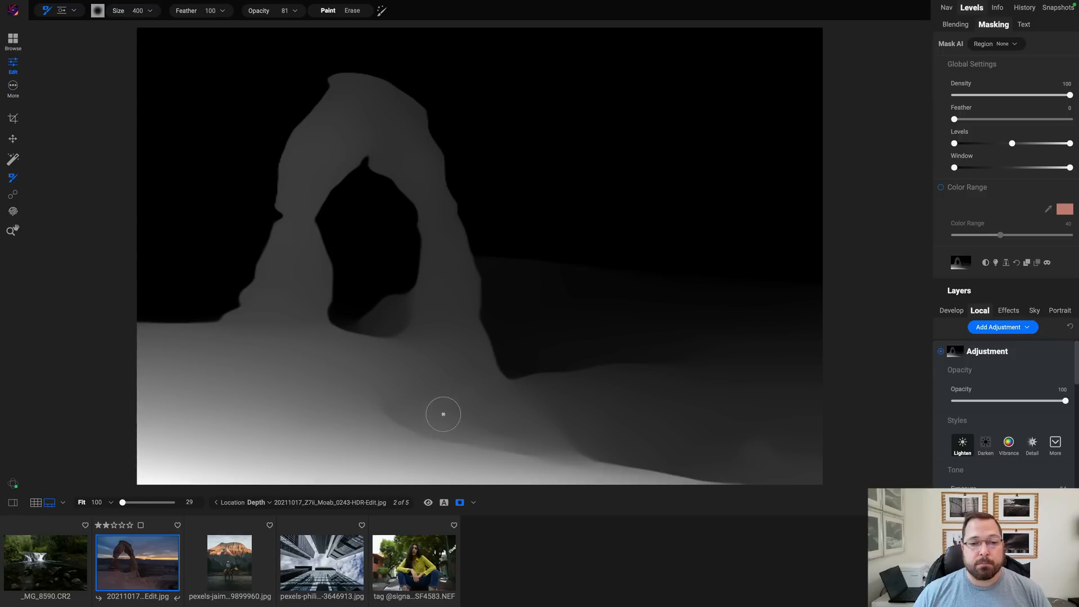
{"action": "mouse_move", "coordinate": [998, 143]}
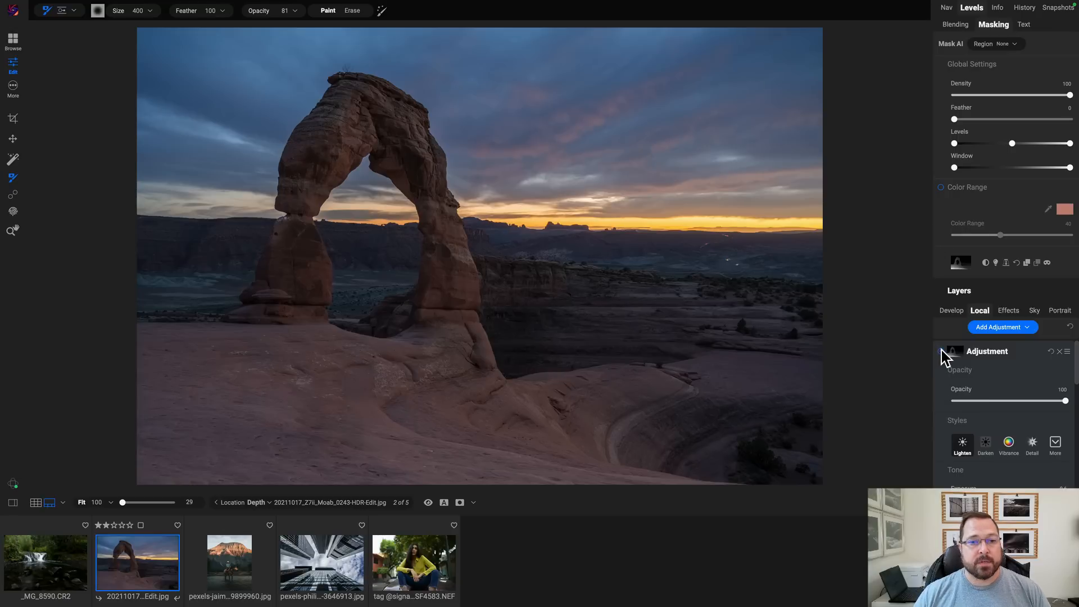
Step: Raise exposure slightly and warm the masked foreground rock to Temperature 13
{"action": "left_click", "coordinate": [955, 351]}
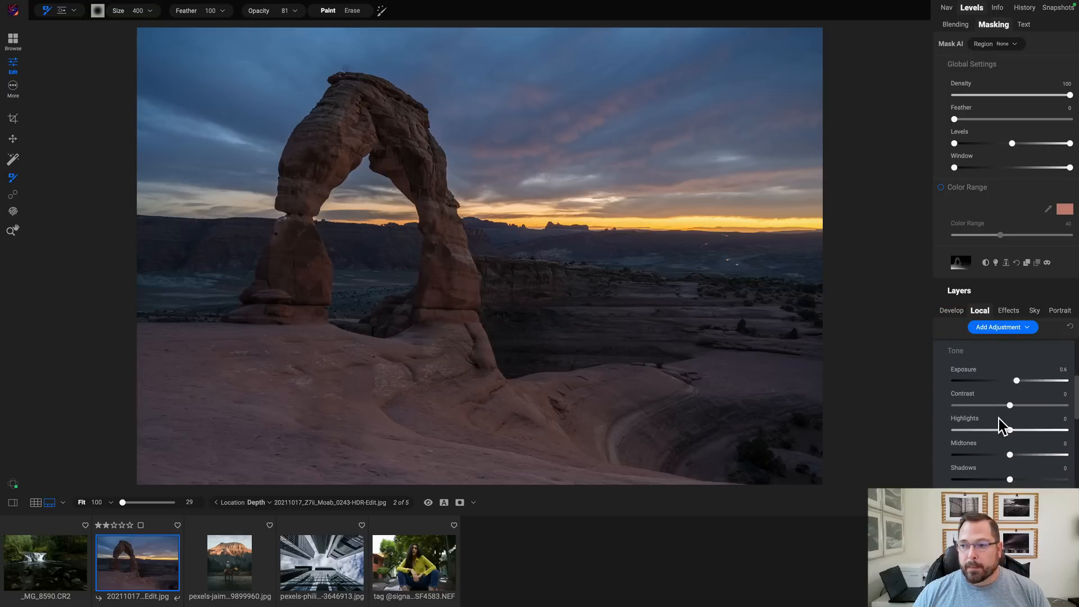
{"action": "left_click_drag", "start_coordinate": [1017, 381], "coordinate": [1022, 381]}
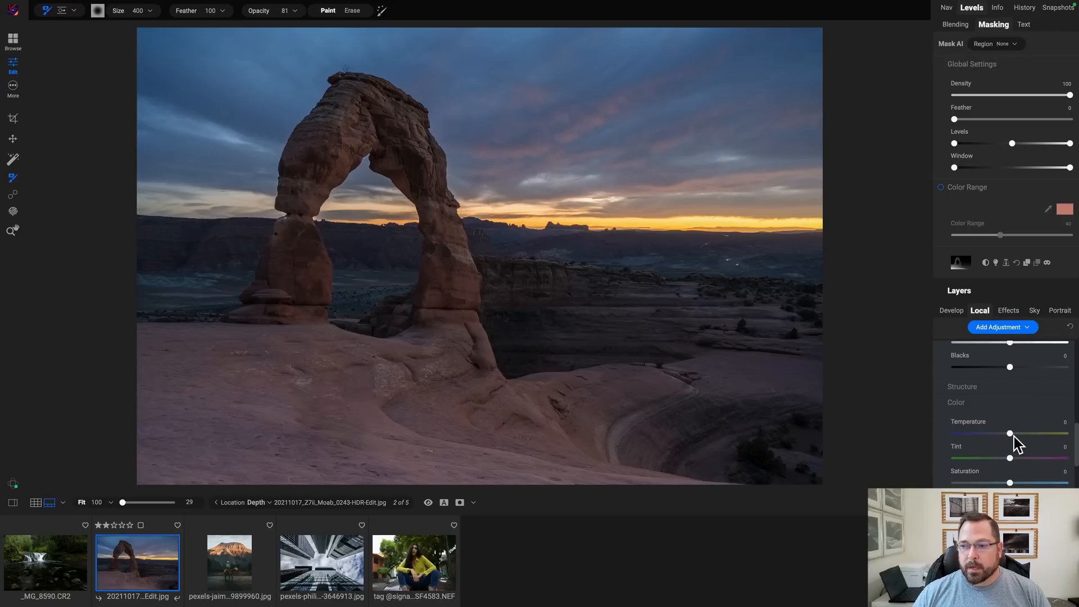
{"action": "left_click_drag", "start_coordinate": [1011, 433], "coordinate": [1016, 434]}
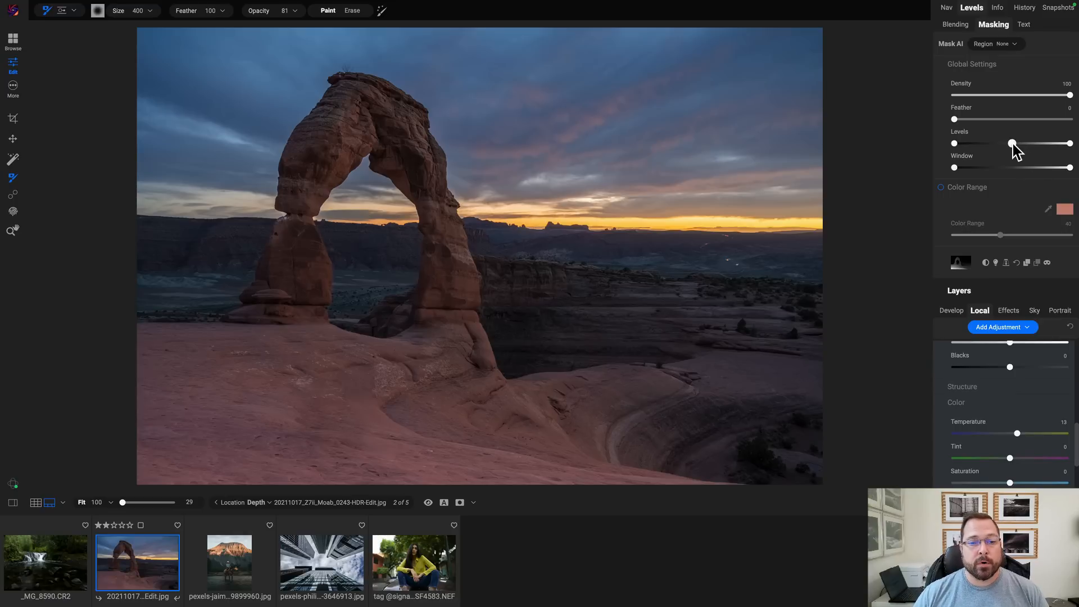
Step: Retune the depth mask Levels midpoint to confine warming to the foreground, then view the mask
{"action": "left_click_drag", "start_coordinate": [1012, 143], "coordinate": [989, 143]}
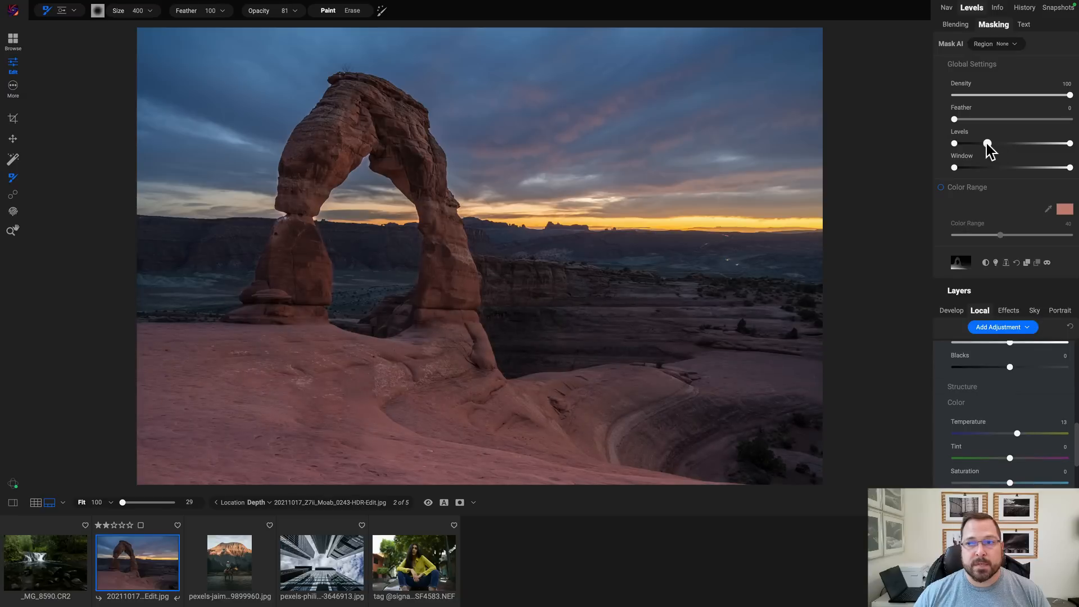
{"action": "left_click_drag", "start_coordinate": [985, 143], "coordinate": [1010, 143]}
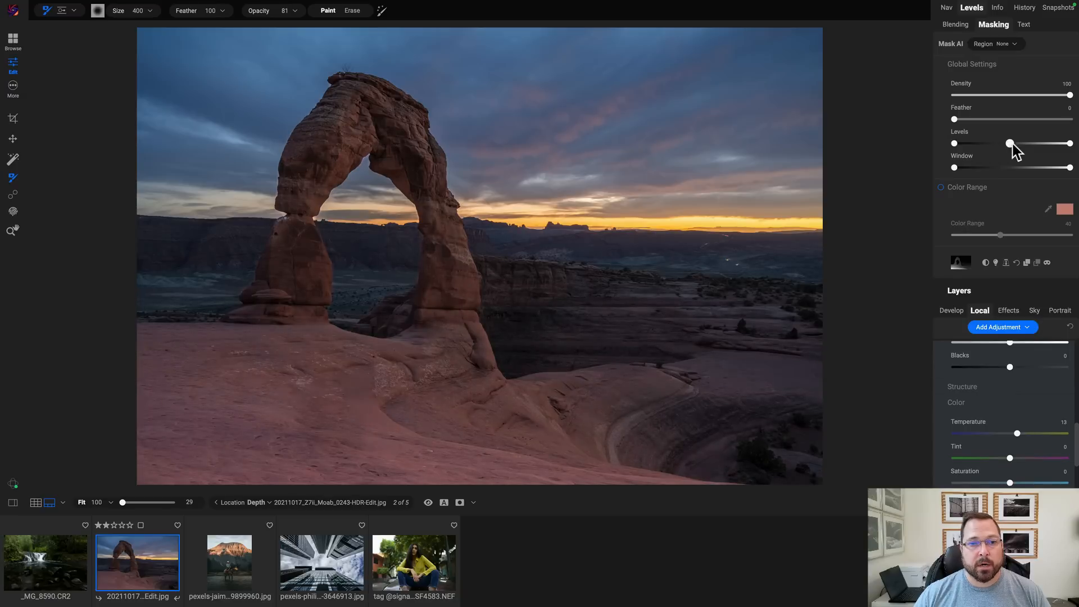
{"action": "left_click_drag", "start_coordinate": [1008, 142], "coordinate": [1031, 143]}
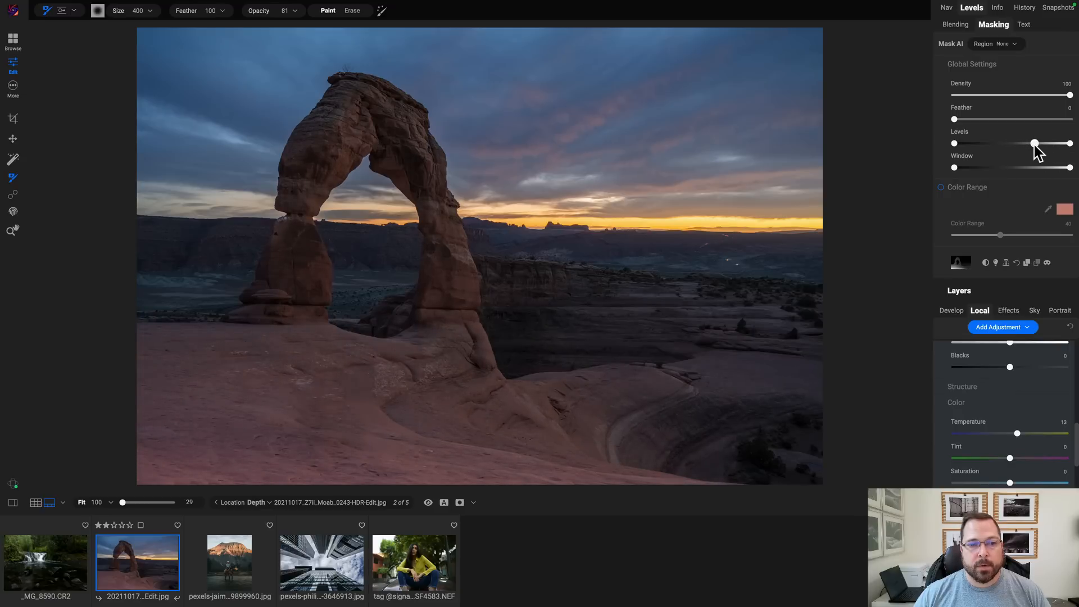
{"action": "left_click_drag", "start_coordinate": [1034, 143], "coordinate": [1019, 143]}
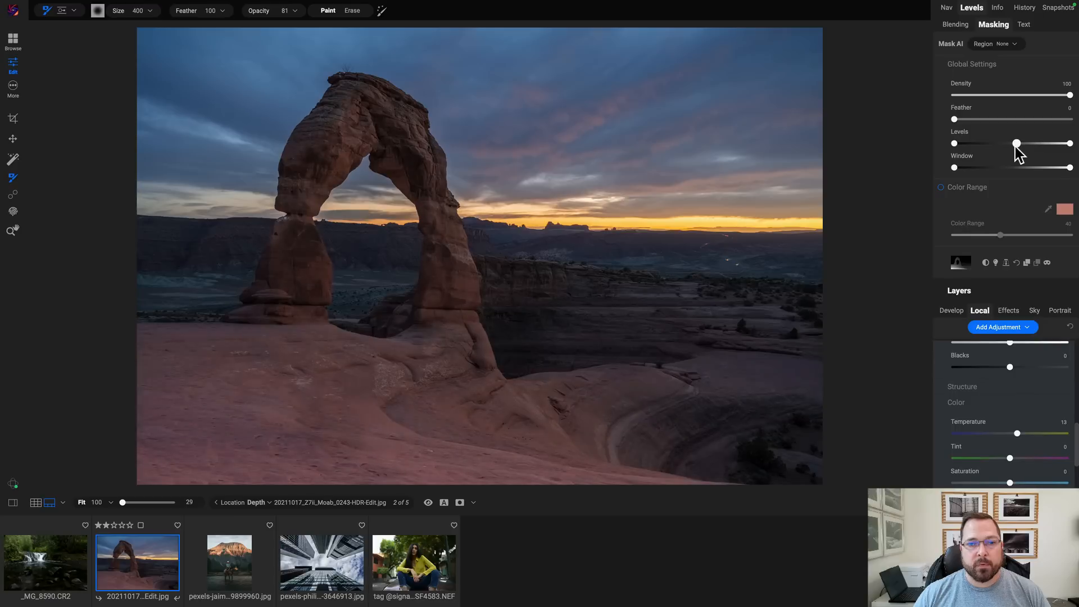
{"action": "left_click_drag", "start_coordinate": [1017, 143], "coordinate": [1004, 143]}
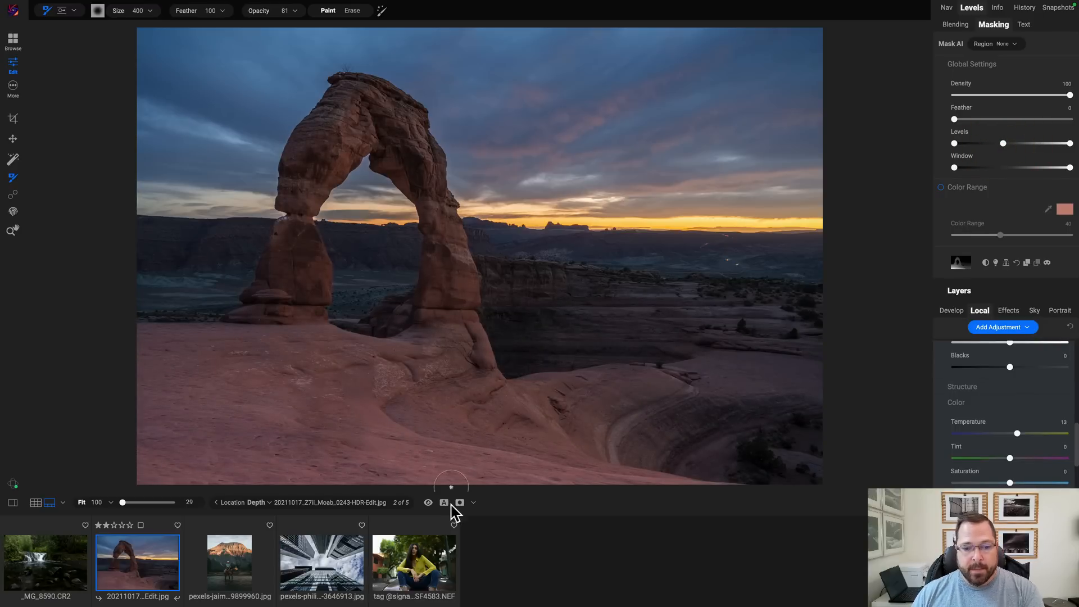
{"action": "left_click", "coordinate": [460, 501]}
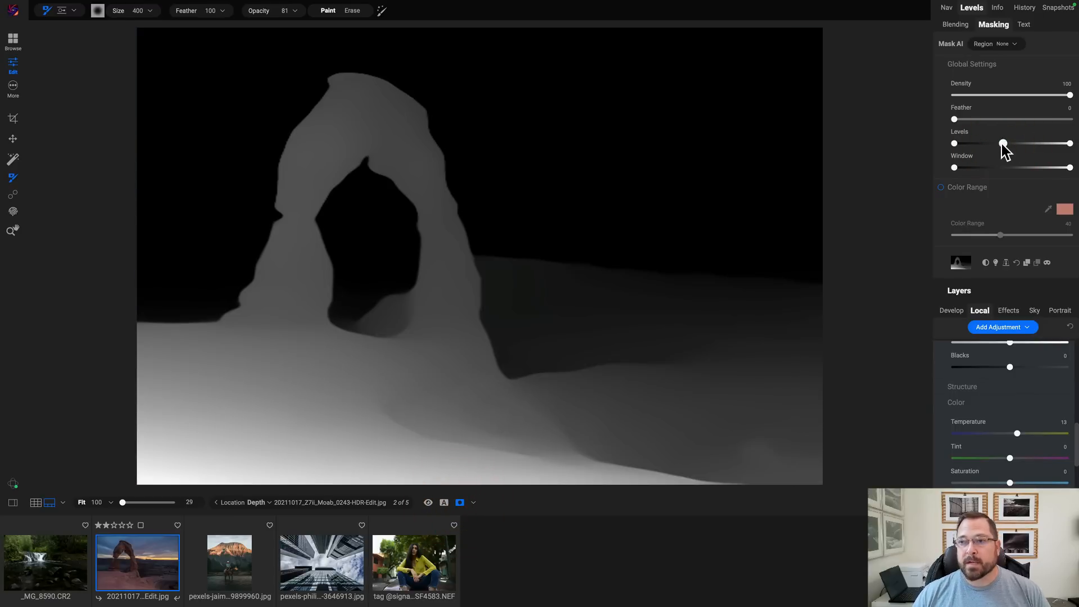
{"action": "left_click_drag", "start_coordinate": [1004, 143], "coordinate": [993, 143]}
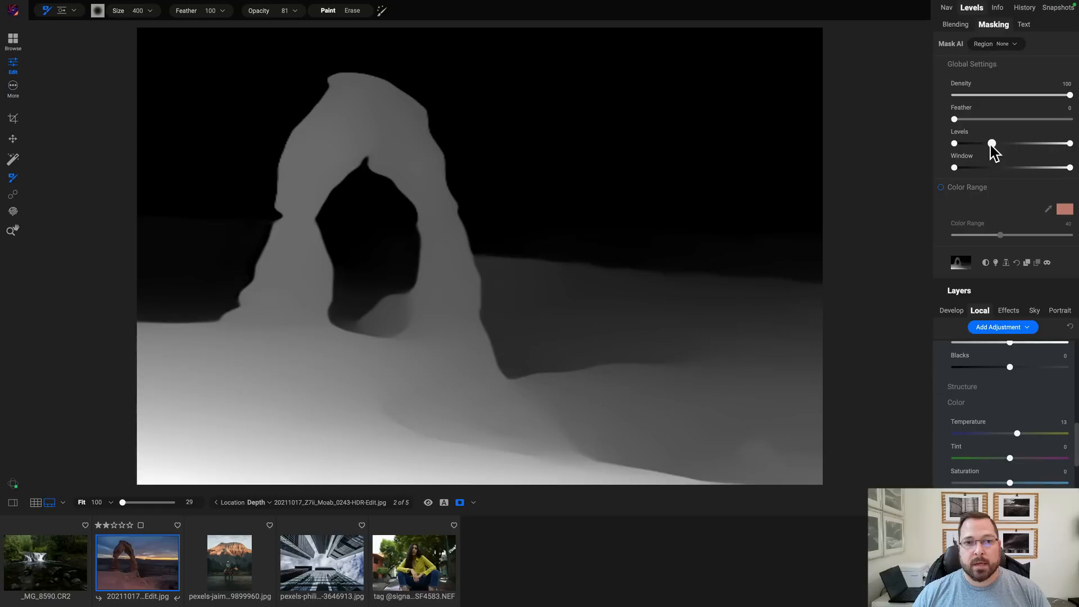
{"action": "left_click_drag", "start_coordinate": [993, 143], "coordinate": [982, 143]}
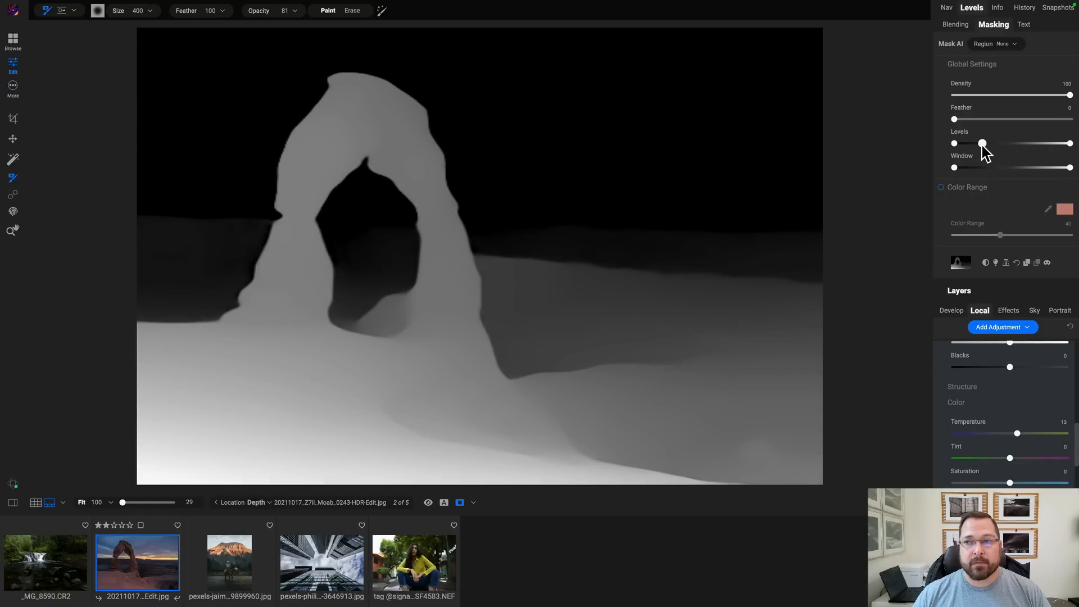
{"action": "left_click_drag", "start_coordinate": [982, 142], "coordinate": [1015, 143]}
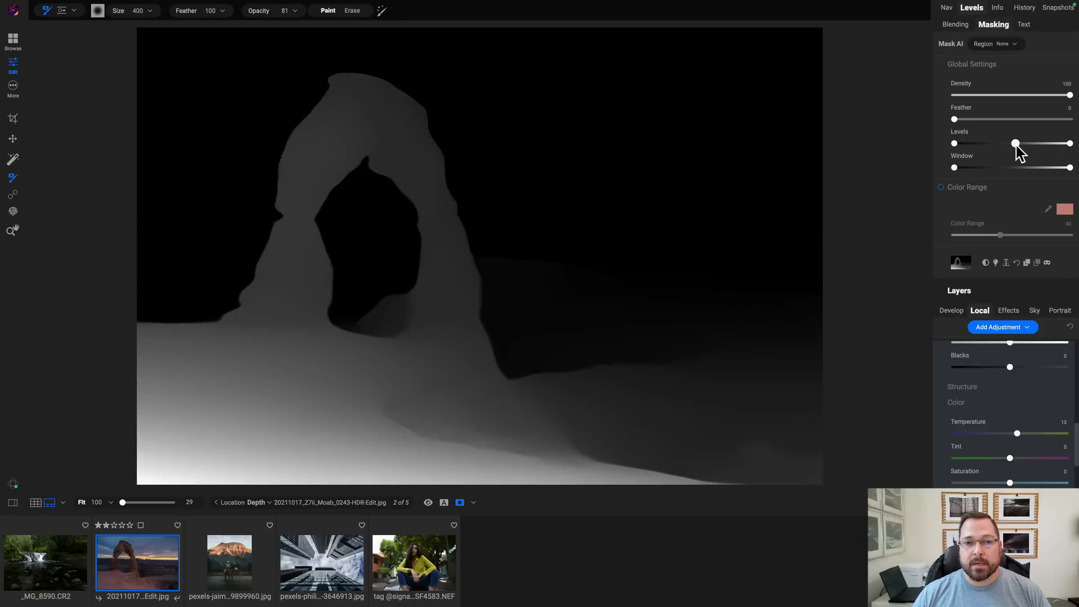
{"action": "left_click_drag", "start_coordinate": [1015, 143], "coordinate": [1030, 142]}
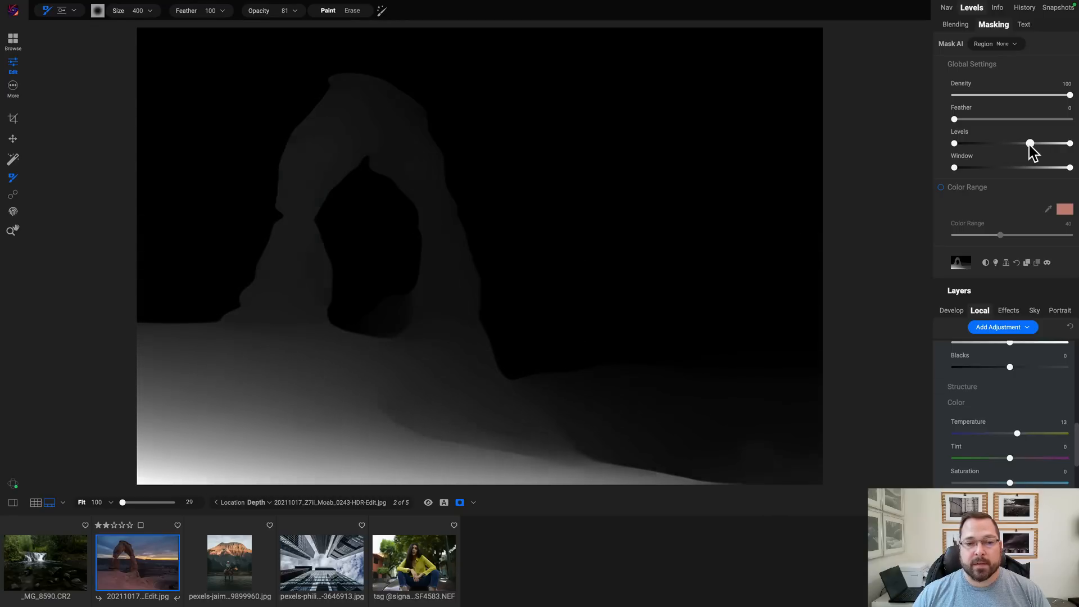
{"action": "left_click_drag", "start_coordinate": [1030, 143], "coordinate": [1012, 143]}
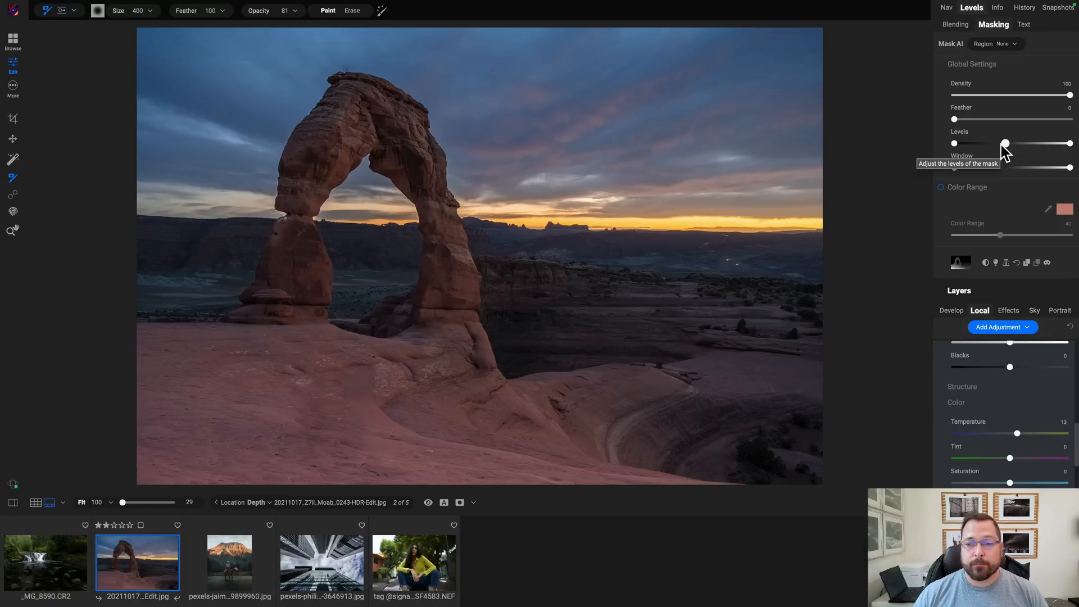
{"action": "left_click", "coordinate": [321, 562]}
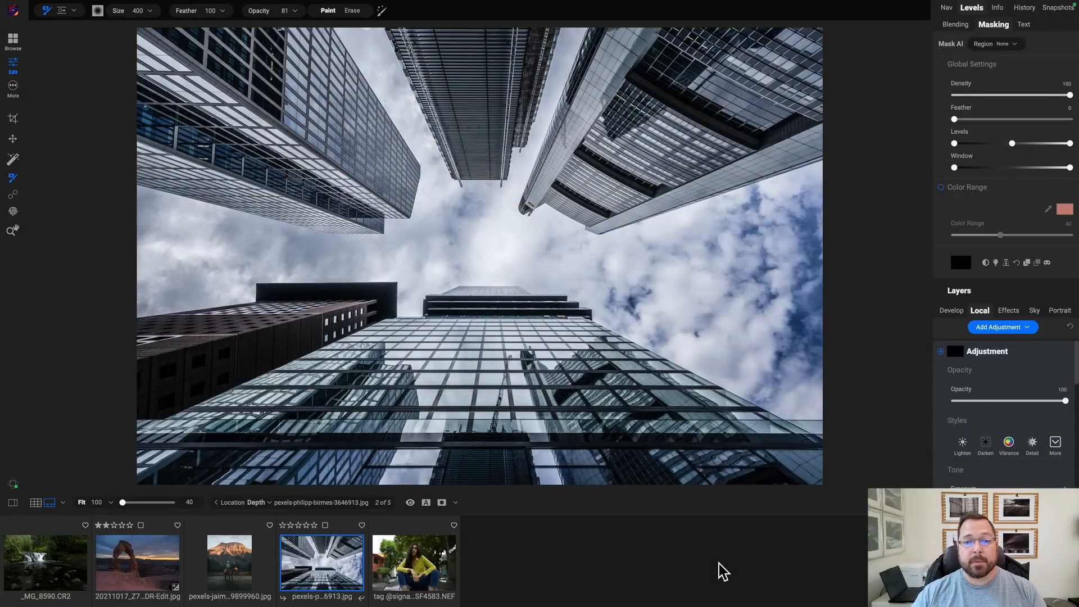
{"action": "mouse_move", "coordinate": [474, 217]}
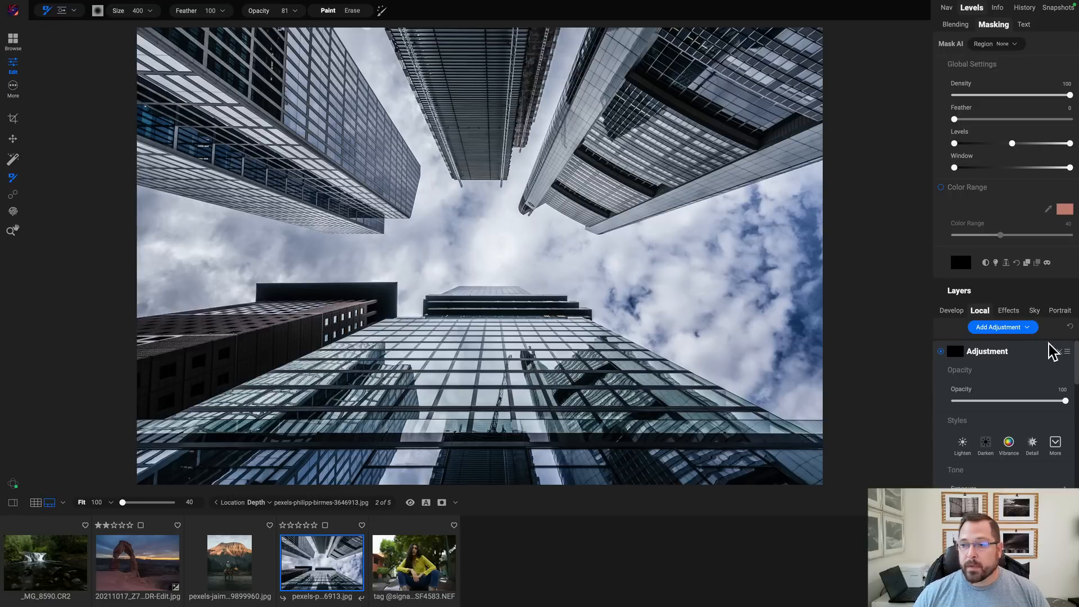
Step: Show the Effects filters panel for the skyscraper photo
{"action": "left_click", "coordinate": [1008, 310]}
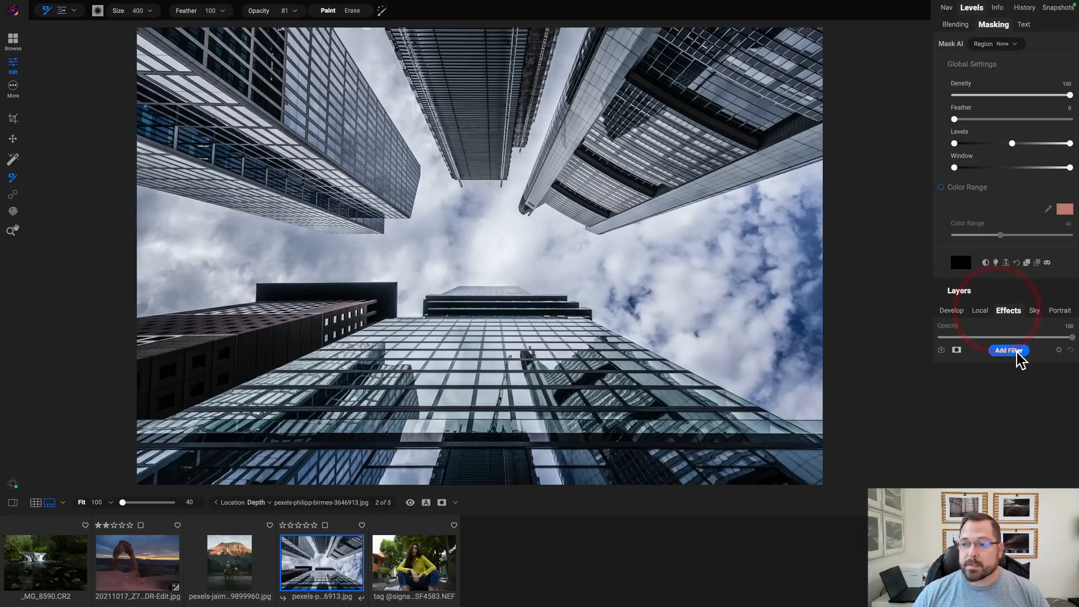
Step: Add a fog filter and mask it by scene depth so distant buildings haze out
{"action": "left_click", "coordinate": [1007, 350]}
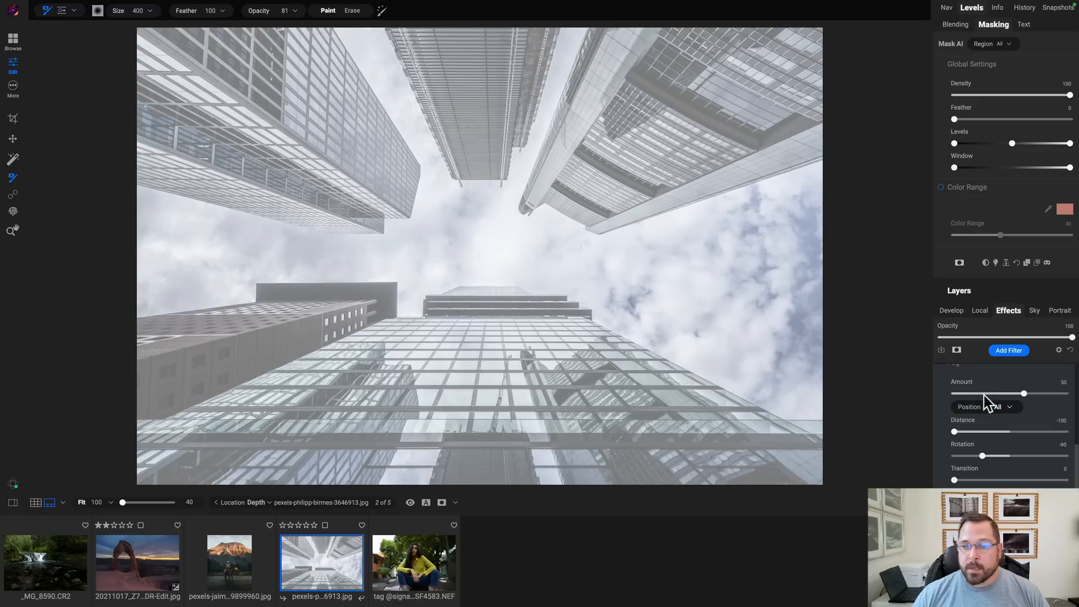
{"action": "mouse_move", "coordinate": [984, 379]}
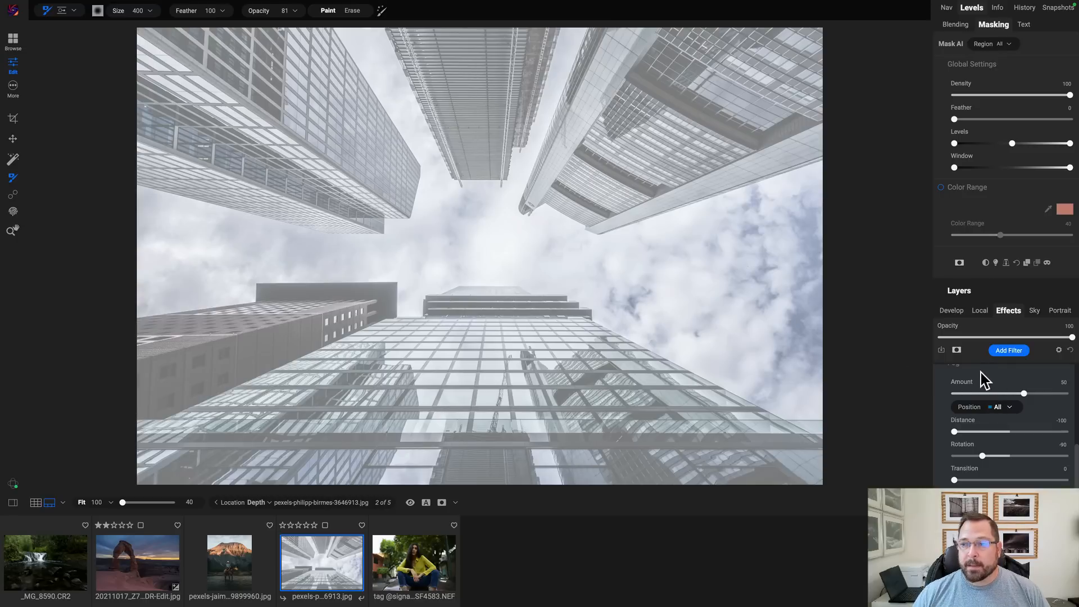
{"action": "left_click", "coordinate": [958, 262]}
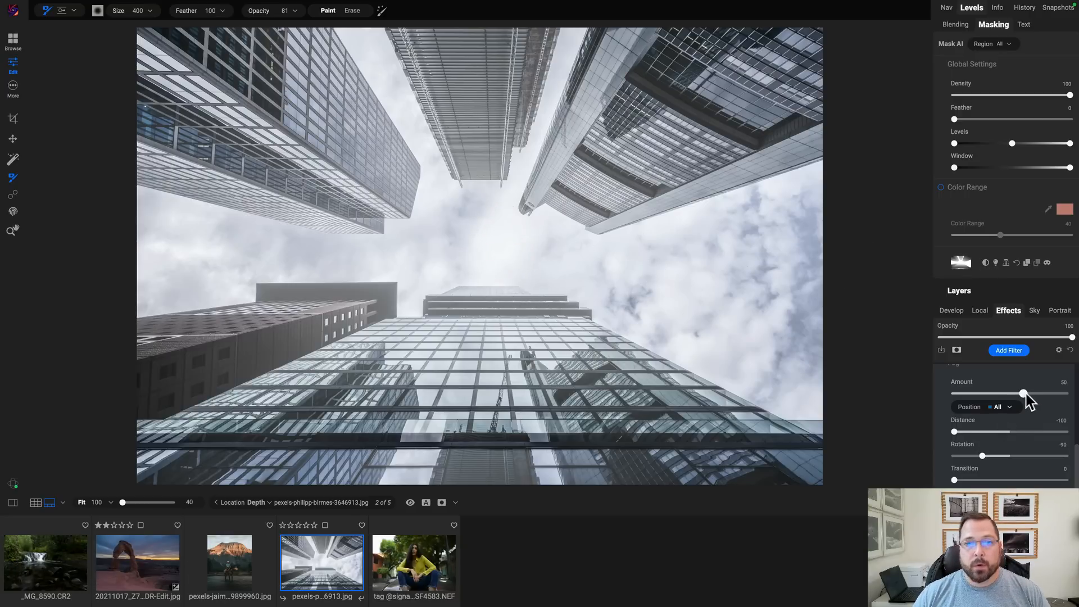
Step: Raise the fog Amount to 71 and tune the mask Levels midpoint for gradual depth falloff
{"action": "left_click_drag", "start_coordinate": [1024, 393], "coordinate": [1050, 393]}
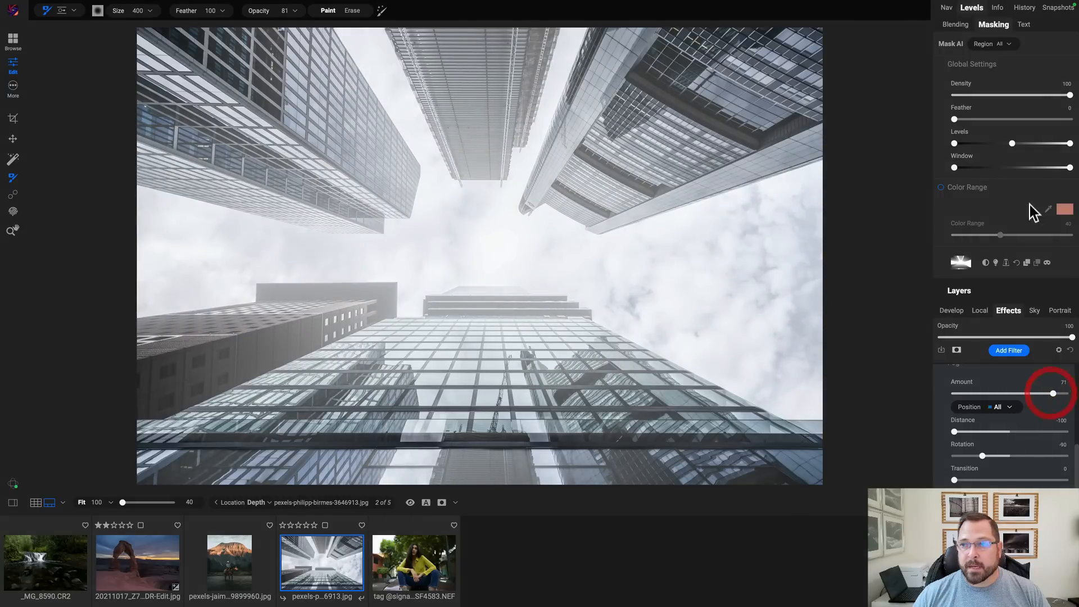
{"action": "left_click_drag", "start_coordinate": [1012, 143], "coordinate": [1022, 143]}
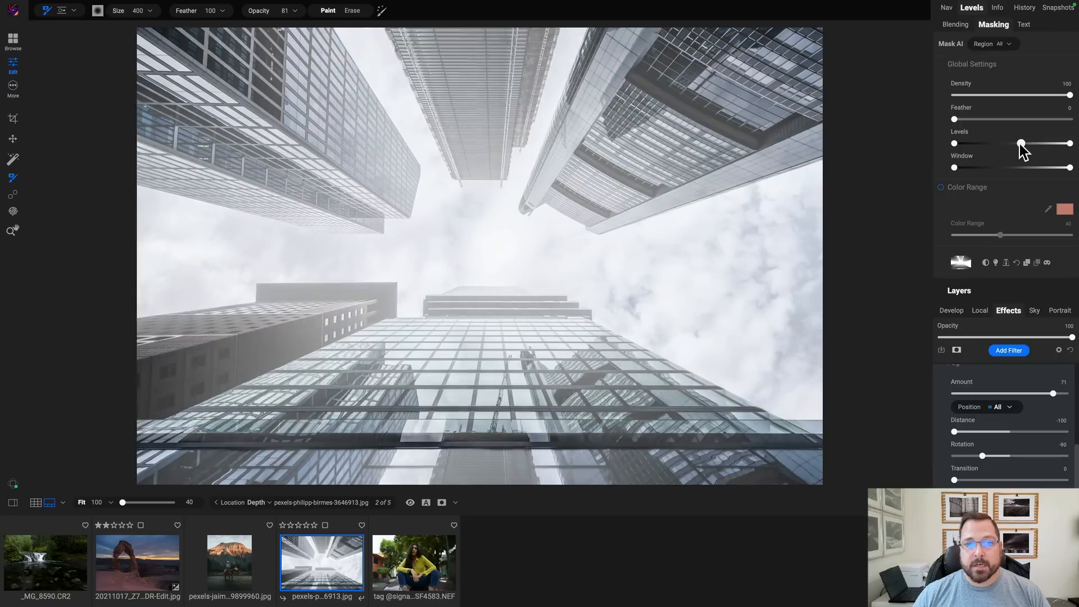
{"action": "left_click_drag", "start_coordinate": [1022, 143], "coordinate": [988, 142]}
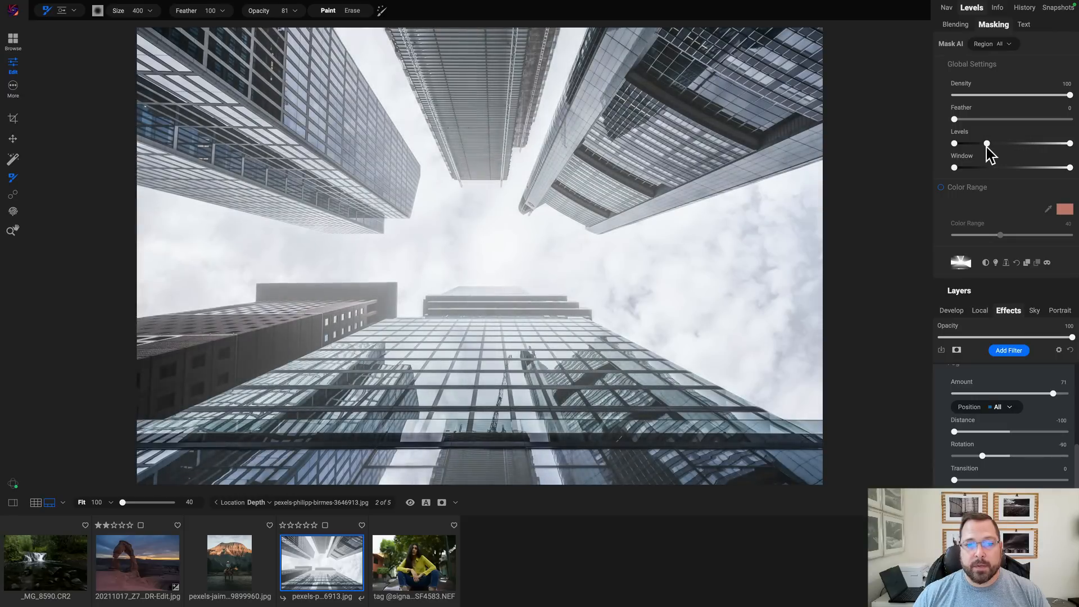
{"action": "left_click_drag", "start_coordinate": [986, 142], "coordinate": [996, 142]}
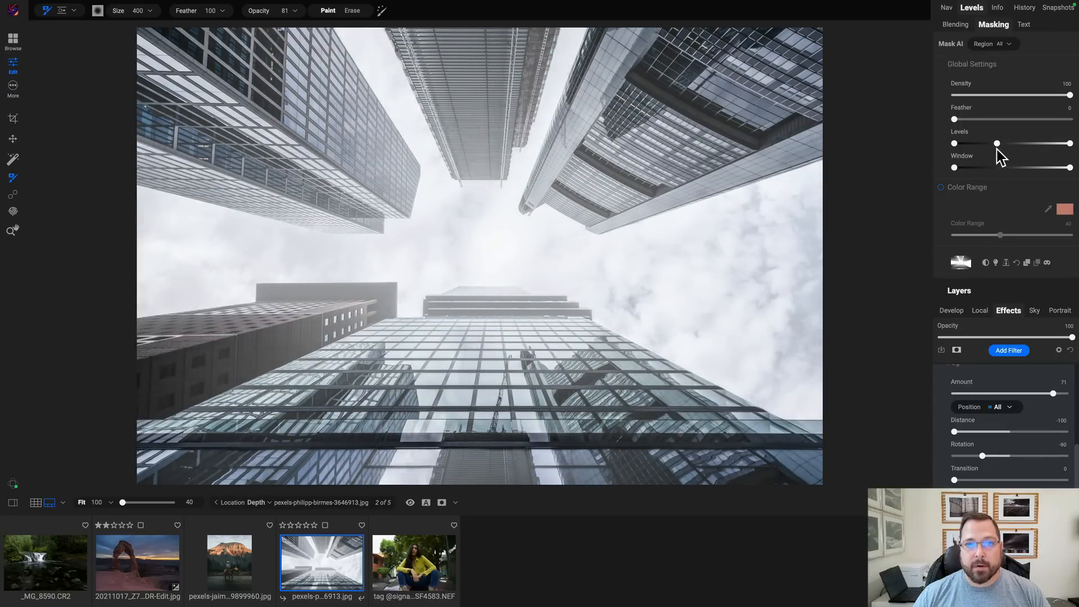
{"action": "left_click_drag", "start_coordinate": [997, 143], "coordinate": [999, 146]}
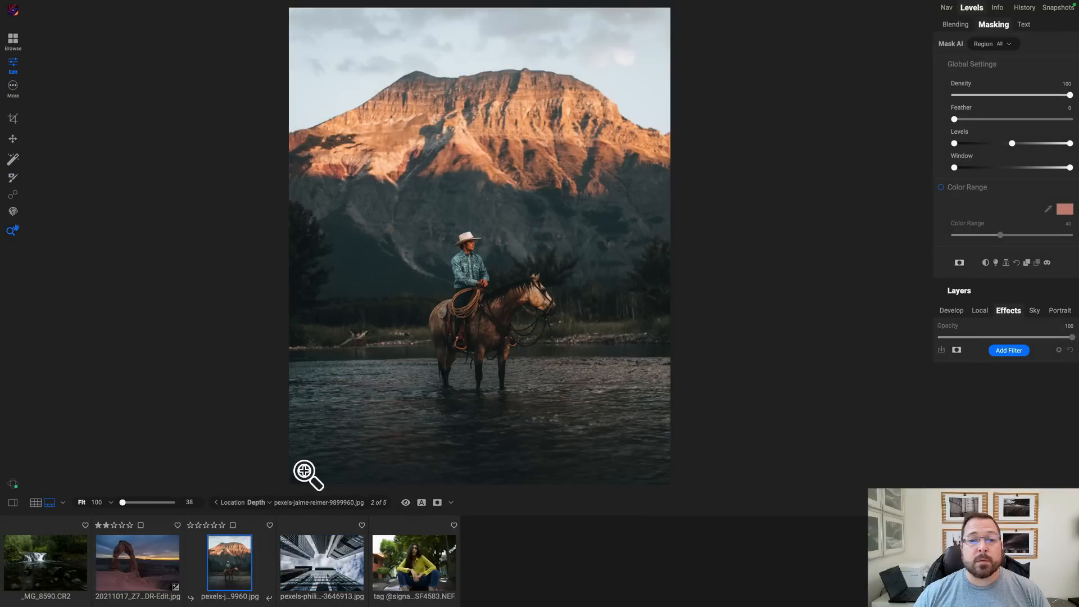
{"action": "mouse_move", "coordinate": [406, 336]}
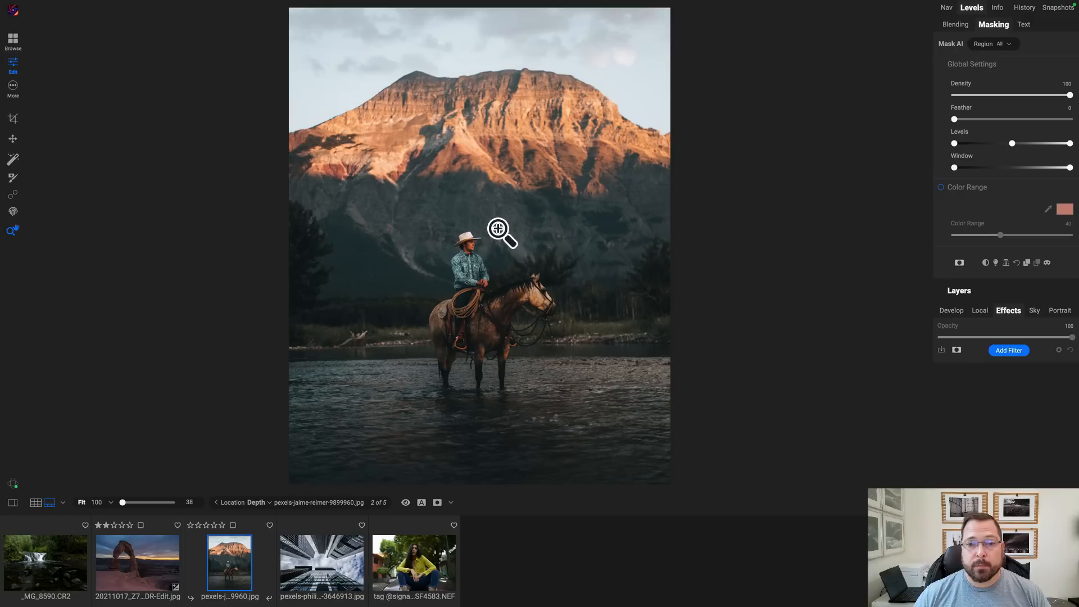
Step: Add a lightening local adjustment layer to the cowboy-on-horse photo
{"action": "left_click", "coordinate": [977, 310]}
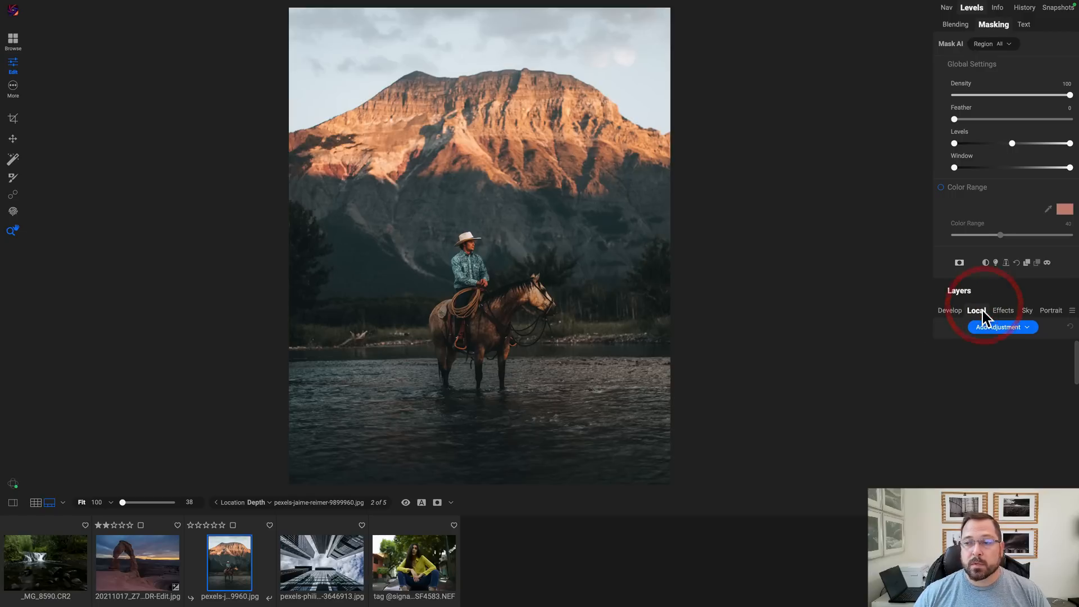
{"action": "left_click", "coordinate": [1001, 327]}
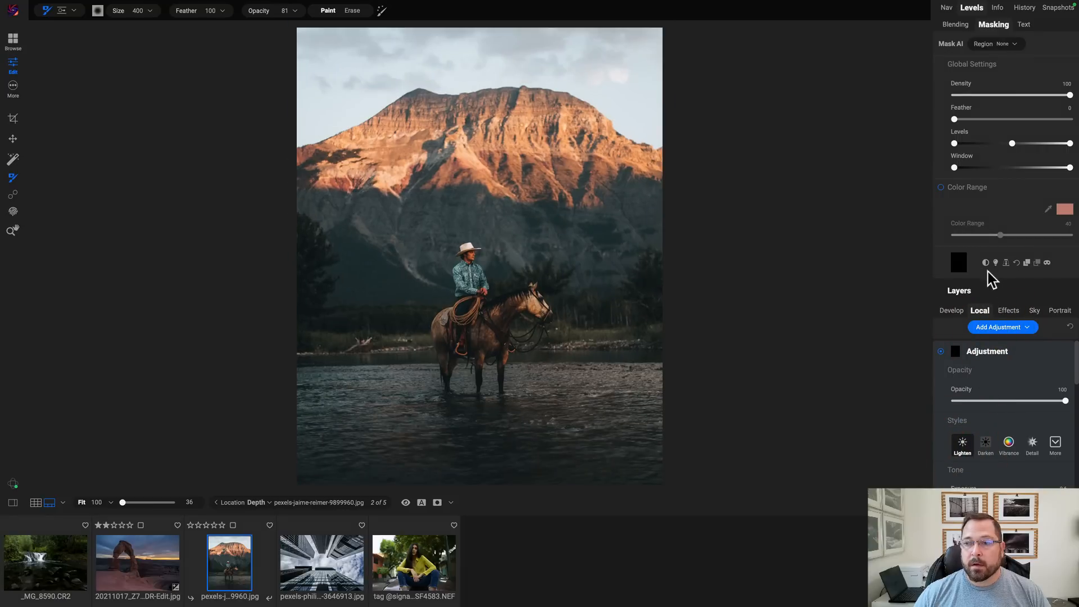
Step: Apply a Depth mask to the lightening layer, compare before/after, and adjust its Levels range
{"action": "left_click", "coordinate": [1005, 262]}
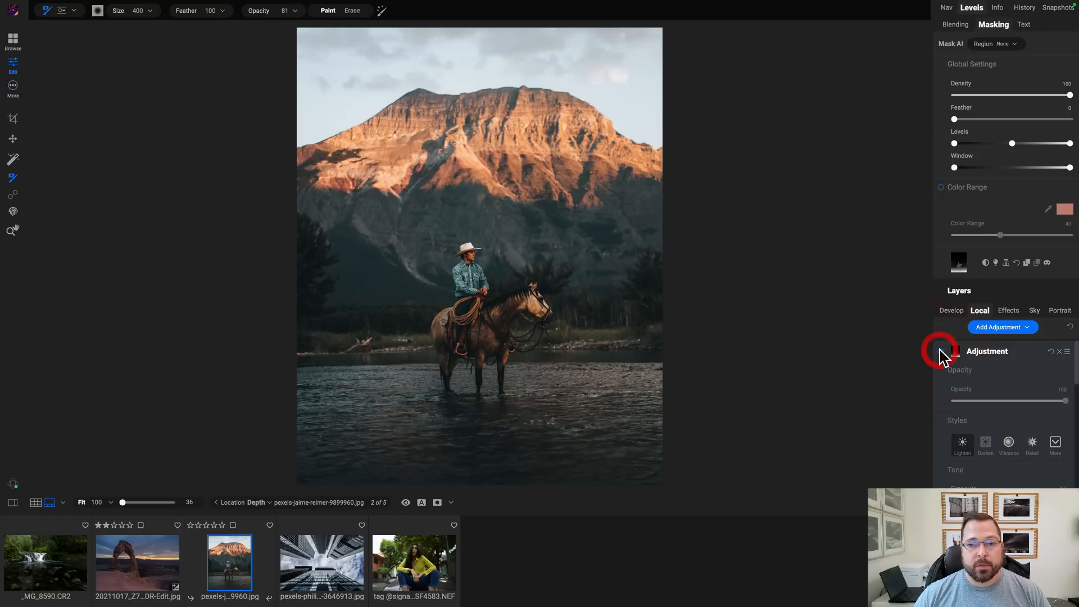
{"action": "left_click", "coordinate": [942, 352]}
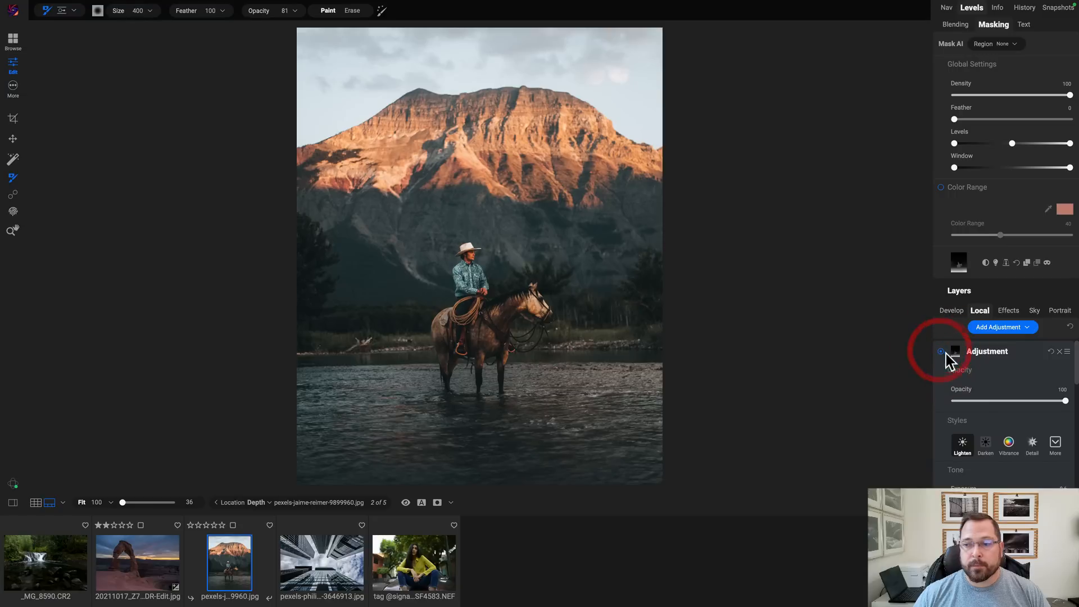
{"action": "mouse_move", "coordinate": [1011, 146]}
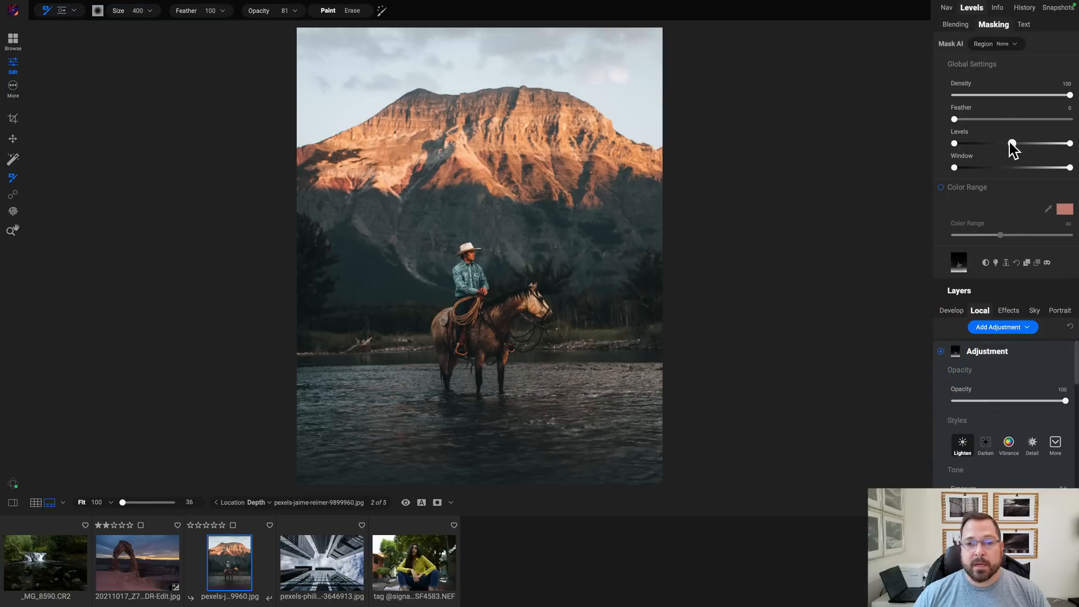
{"action": "left_click_drag", "start_coordinate": [1011, 142], "coordinate": [1035, 143]}
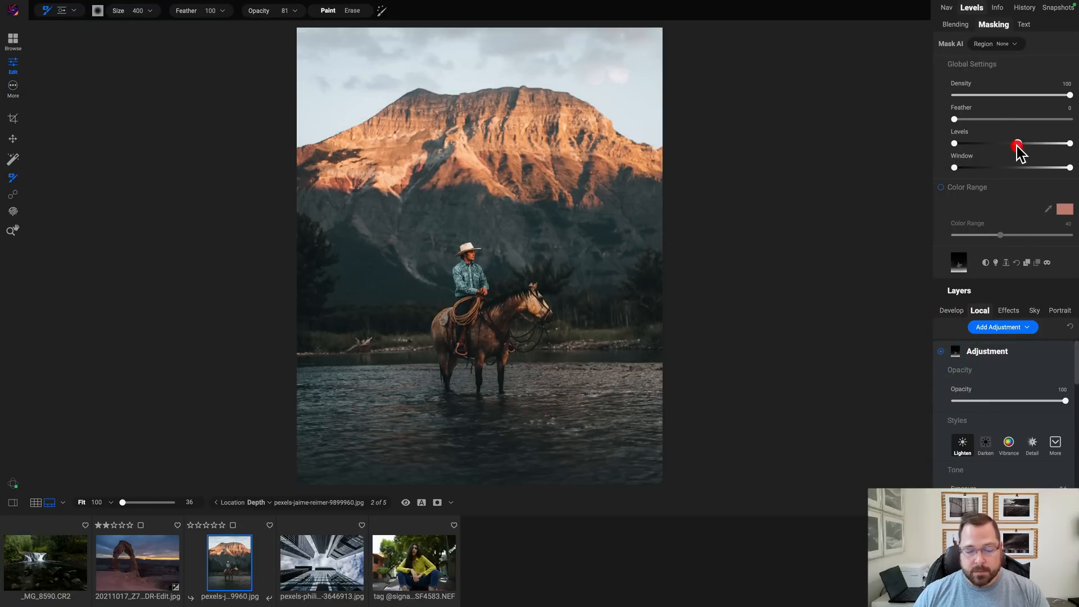
{"action": "left_click_drag", "start_coordinate": [1017, 144], "coordinate": [991, 144]}
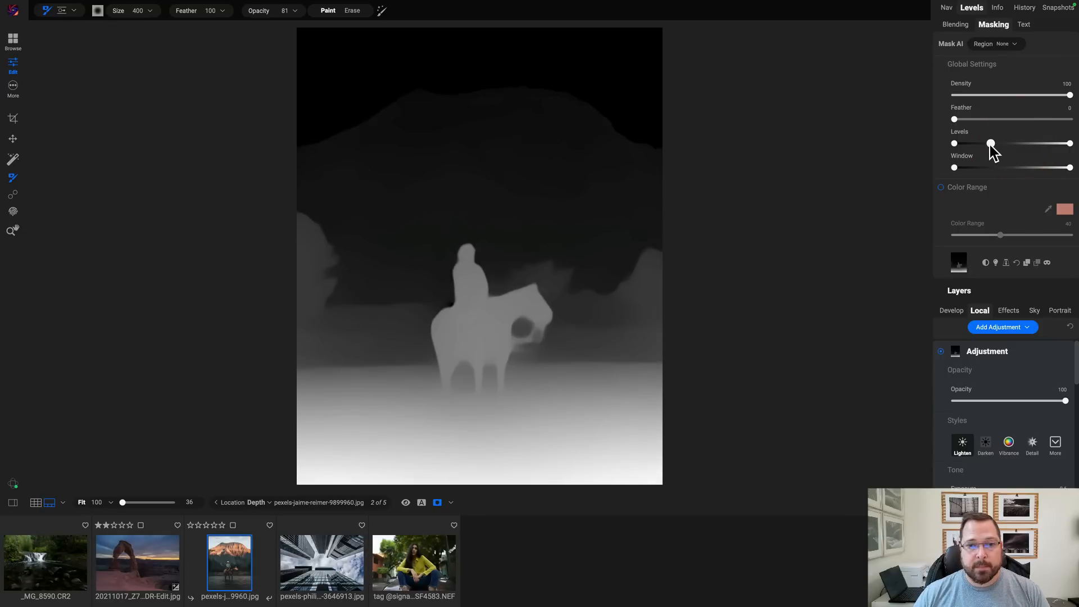
Step: Reshape the mask Levels midpoint and white point to exclude the mountain and favour near water
{"action": "left_click_drag", "start_coordinate": [991, 143], "coordinate": [982, 142]}
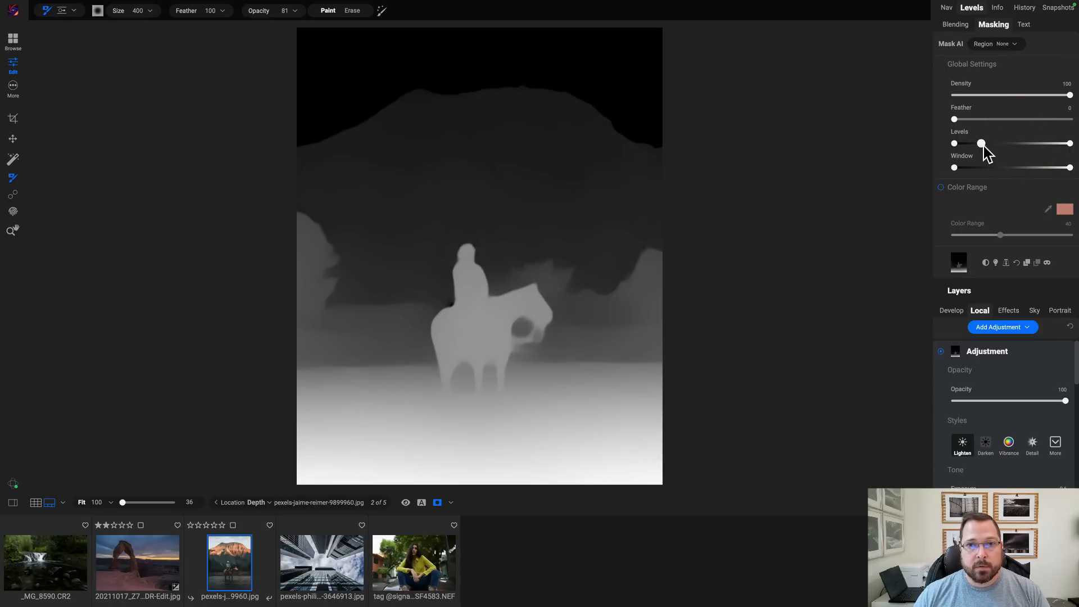
{"action": "left_click_drag", "start_coordinate": [982, 143], "coordinate": [1002, 142]}
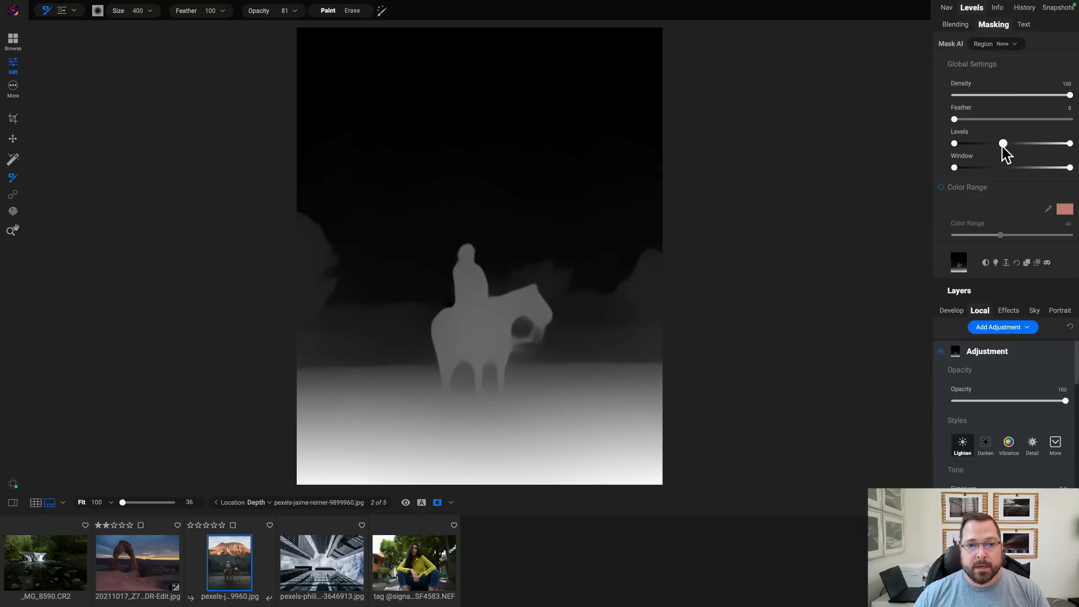
{"action": "left_click_drag", "start_coordinate": [1003, 143], "coordinate": [1014, 143]}
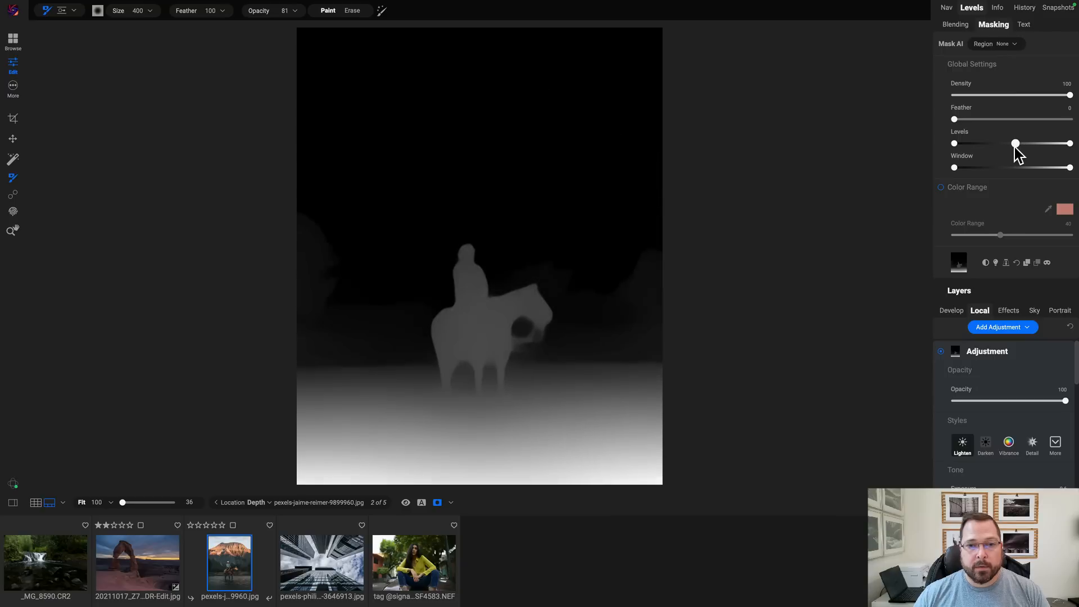
{"action": "left_click_drag", "start_coordinate": [1015, 143], "coordinate": [1070, 142]}
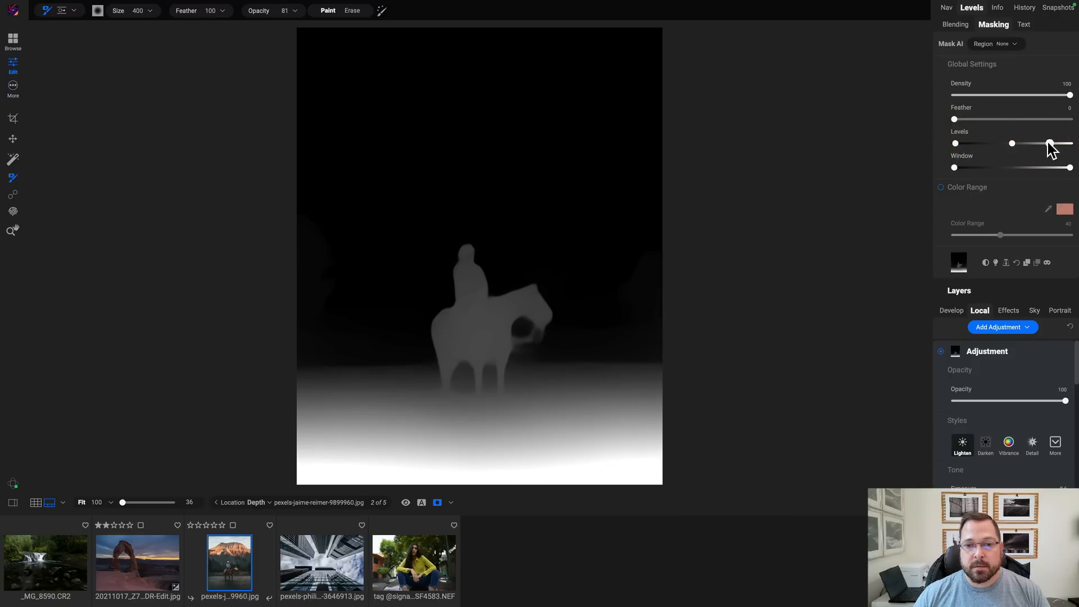
{"action": "left_click_drag", "start_coordinate": [1049, 142], "coordinate": [1043, 143]}
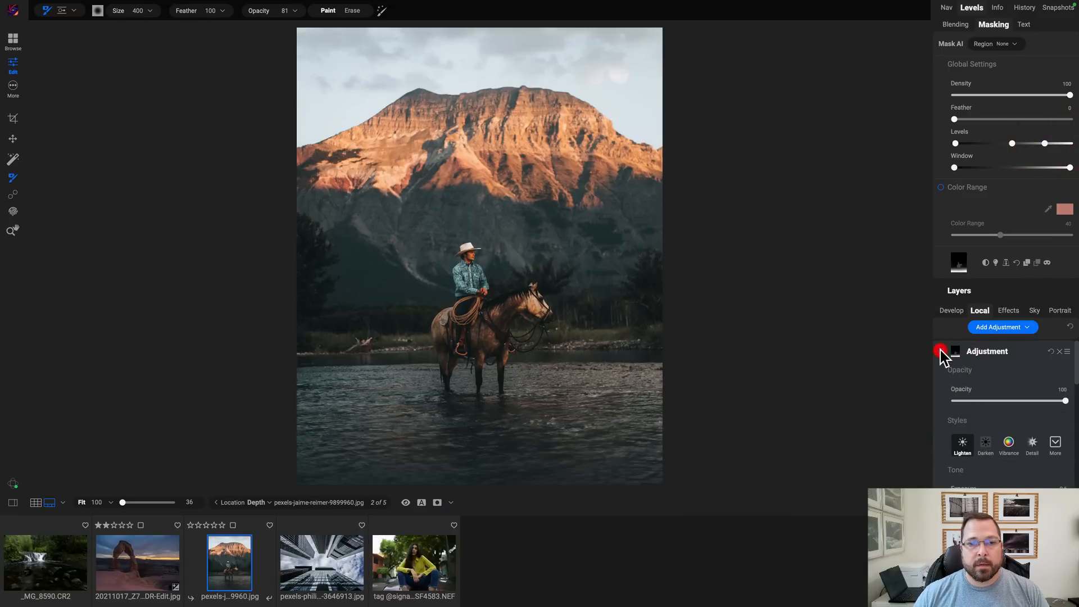
Step: Toggle the adjustment layer's visibility to compare the cowboy photo before and after
{"action": "left_click", "coordinate": [942, 351]}
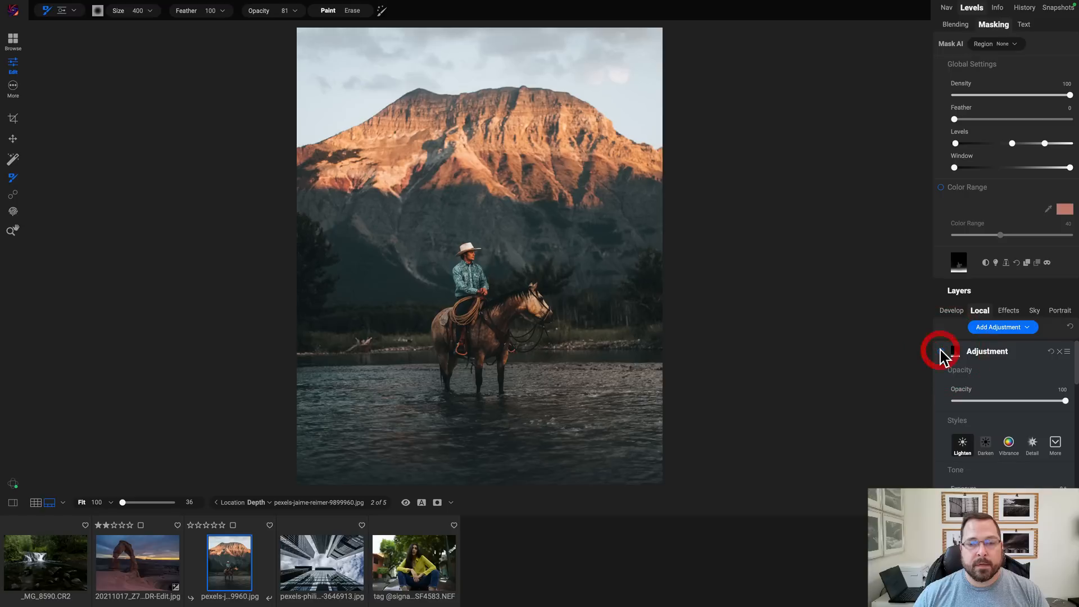